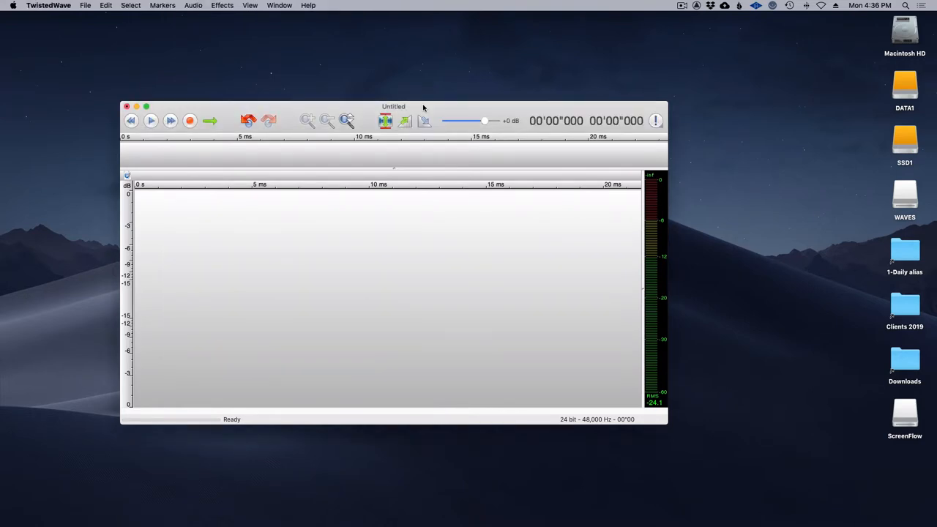
{"action": "mouse_move", "coordinate": [436, 315]}
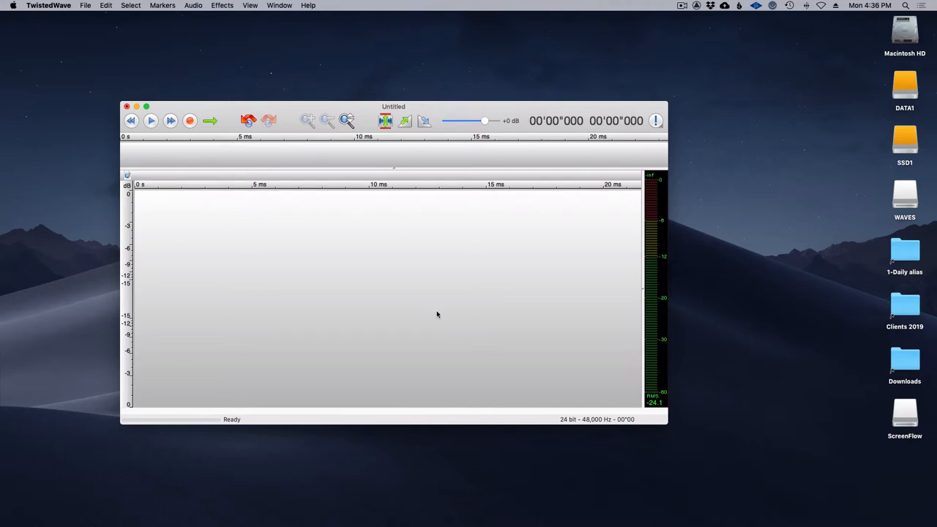
{"action": "mouse_move", "coordinate": [361, 274]}
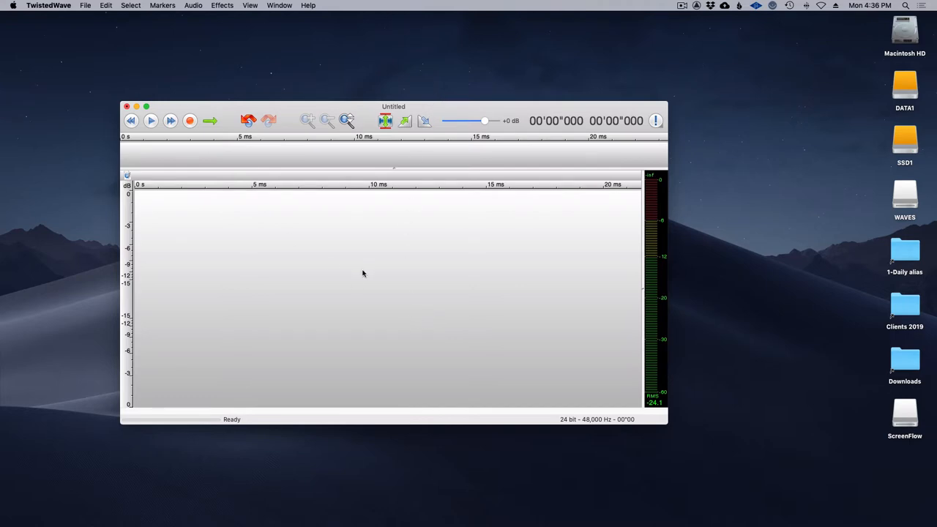
{"action": "mouse_move", "coordinate": [64, 38]}
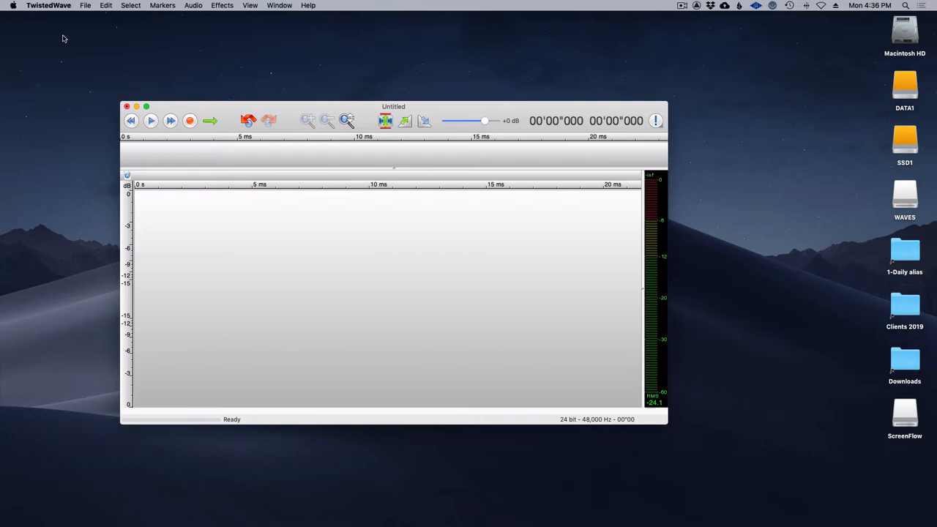
Choose Channel 9: ADAT 1 as the recording input in the Devices preferences and confirm
{"action": "left_click", "coordinate": [50, 6]}
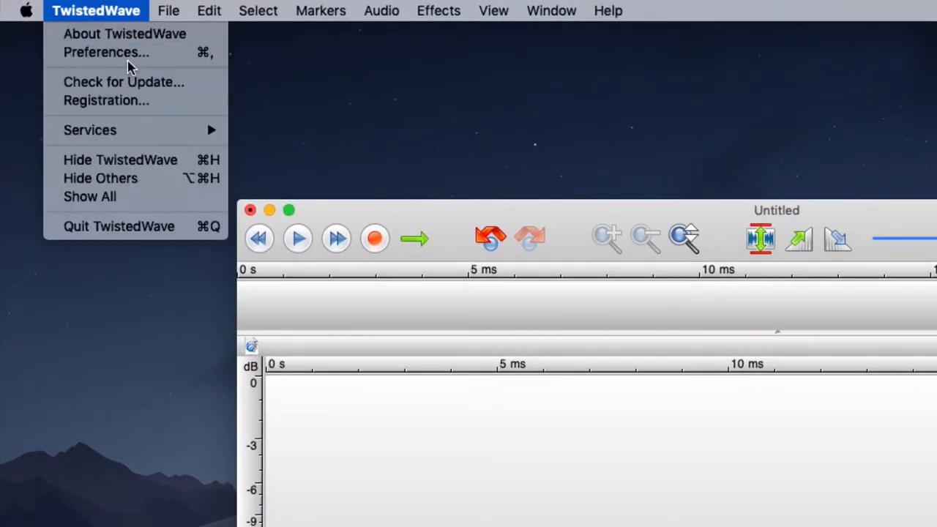
{"action": "left_click", "coordinate": [105, 53]}
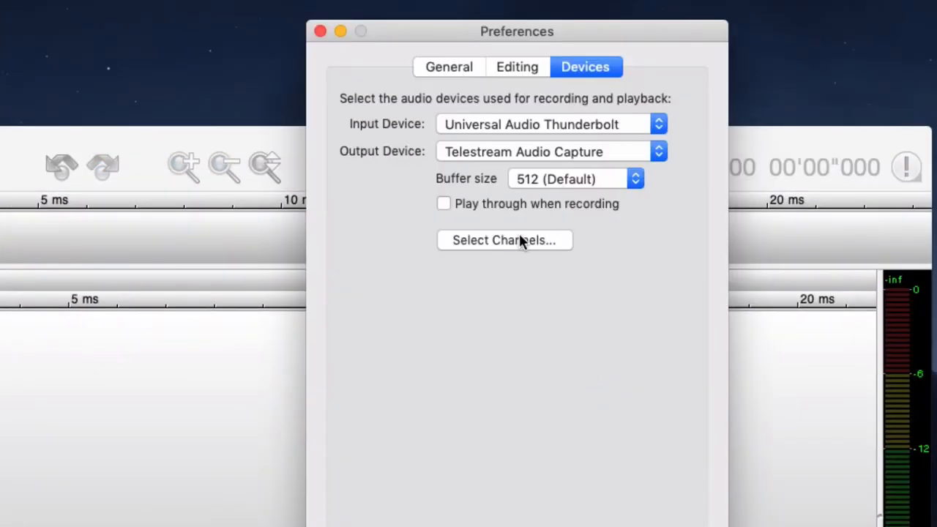
{"action": "mouse_move", "coordinate": [530, 243]}
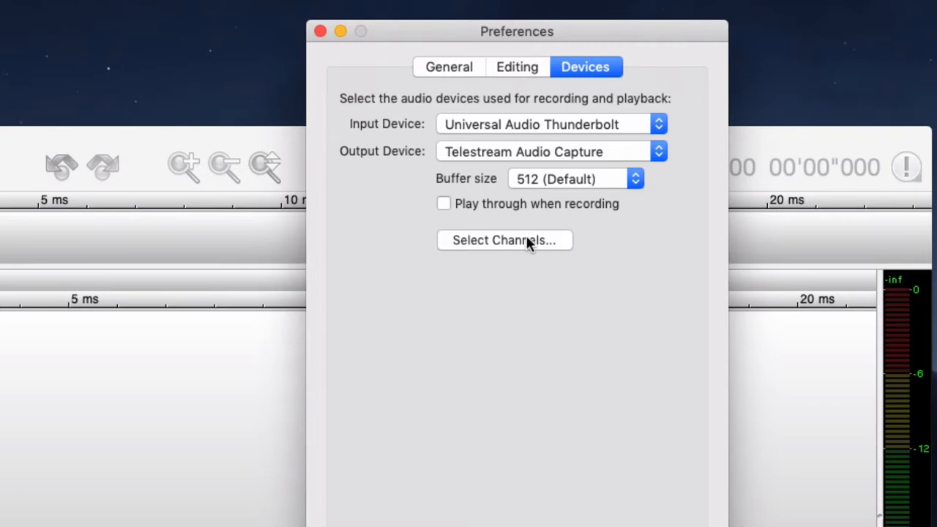
{"action": "left_click", "coordinate": [503, 240]}
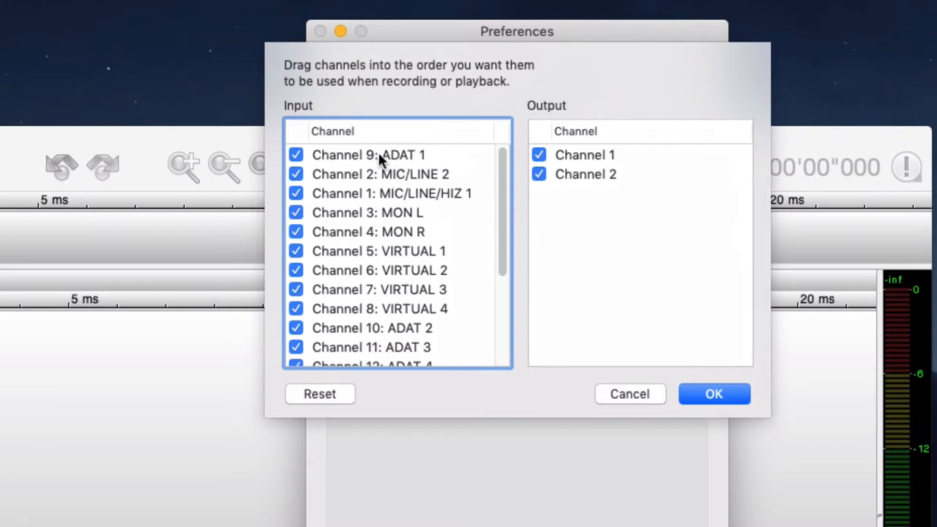
{"action": "left_click", "coordinate": [369, 155]}
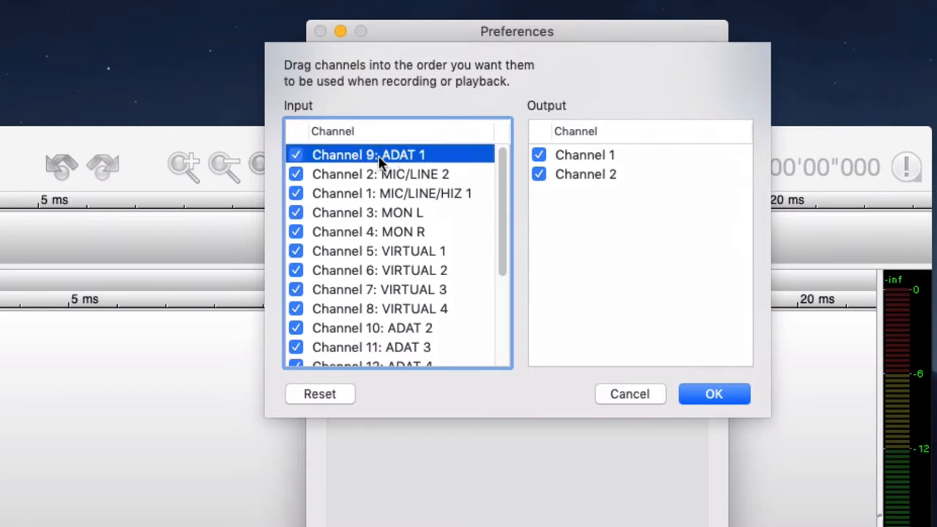
{"action": "mouse_move", "coordinate": [398, 198]}
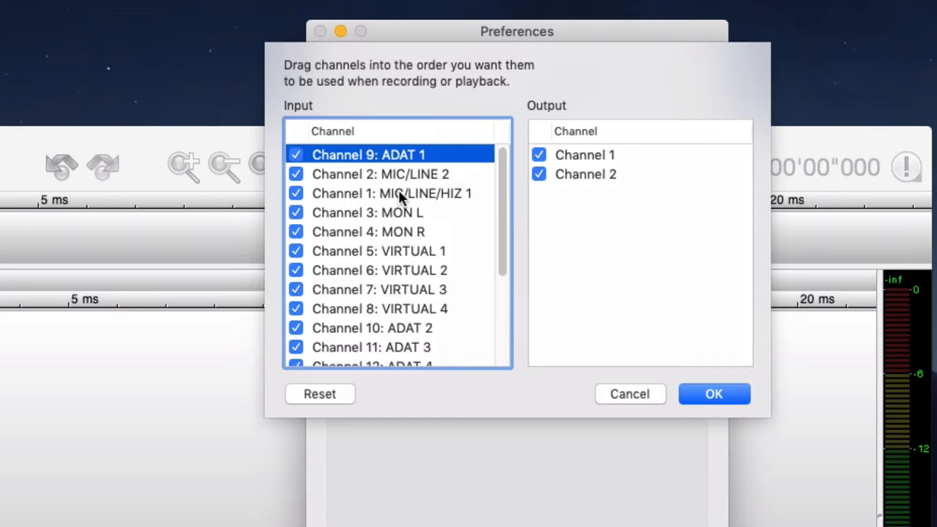
{"action": "mouse_move", "coordinate": [715, 393]}
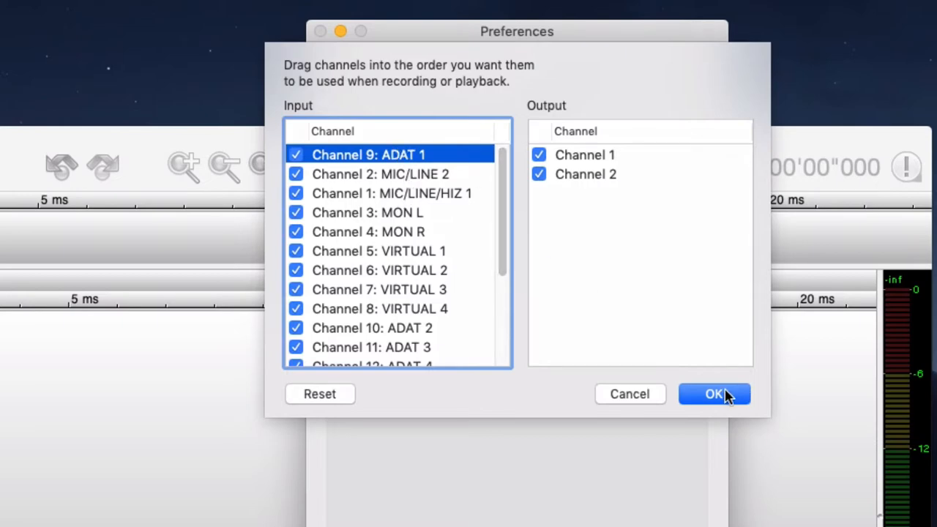
{"action": "left_click", "coordinate": [715, 394]}
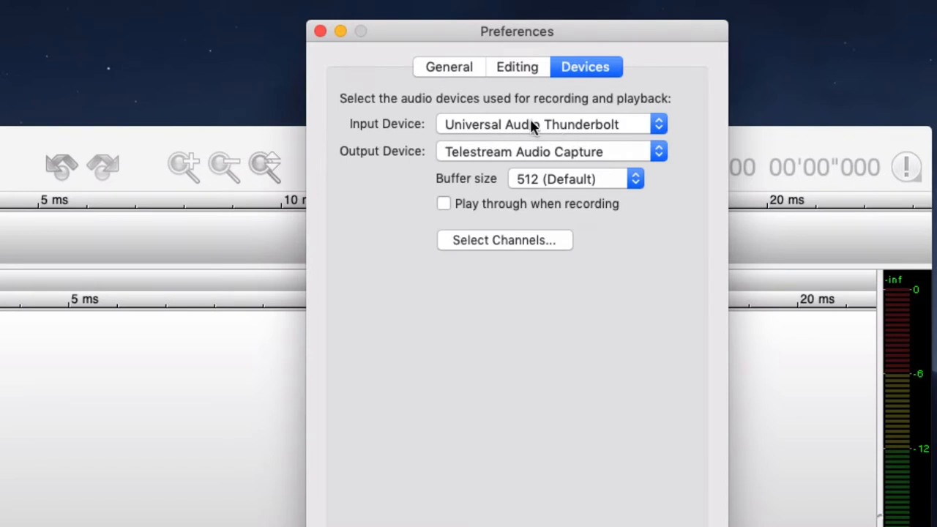
{"action": "mouse_move", "coordinate": [559, 132]}
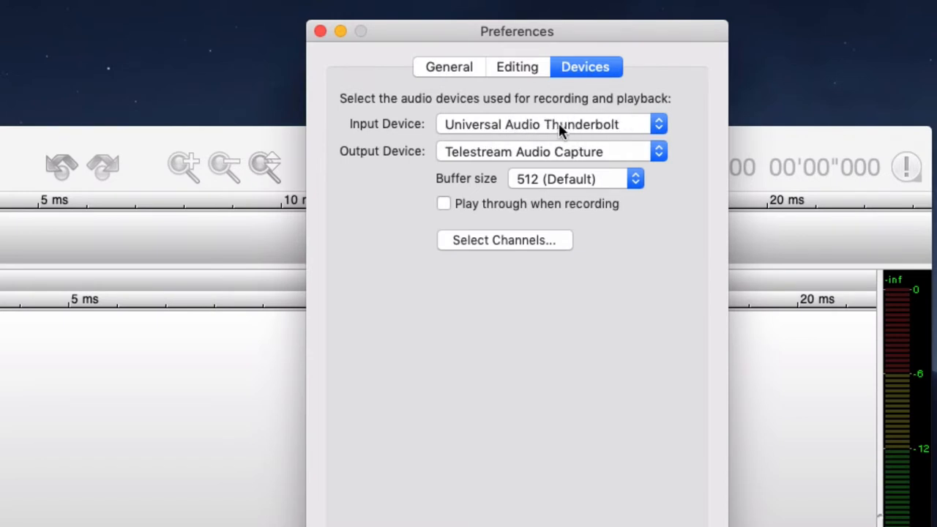
{"action": "mouse_move", "coordinate": [501, 161]}
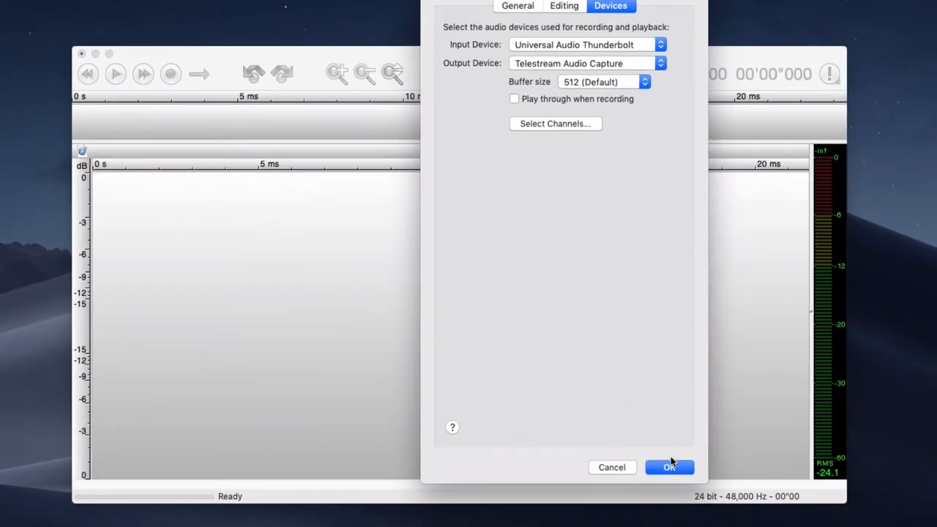
Close Preferences and start recording a voice take with loud, quiet and normal speech
{"action": "left_click", "coordinate": [667, 466]}
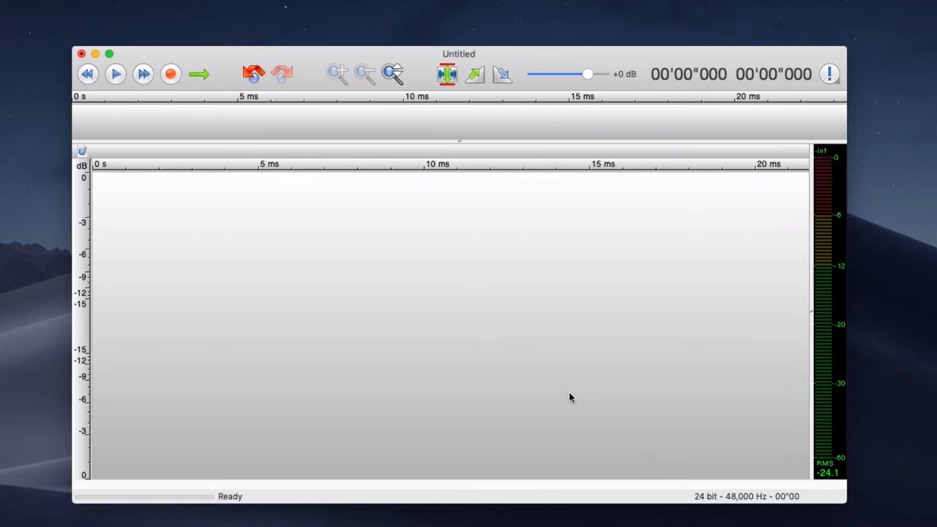
{"action": "mouse_move", "coordinate": [536, 375]}
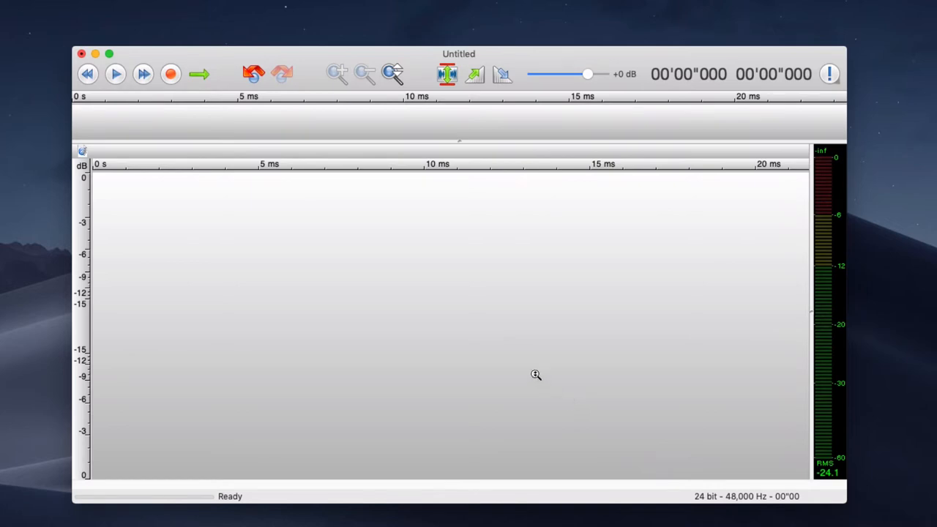
{"action": "left_click", "coordinate": [170, 73]}
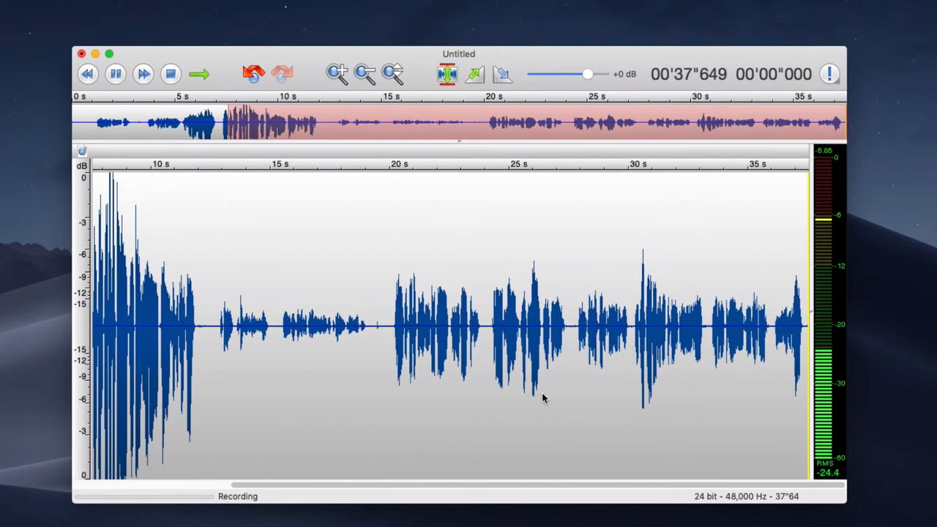
Stop the 38-second recording and select a stretch of the resulting waveform
{"action": "left_click", "coordinate": [170, 73]}
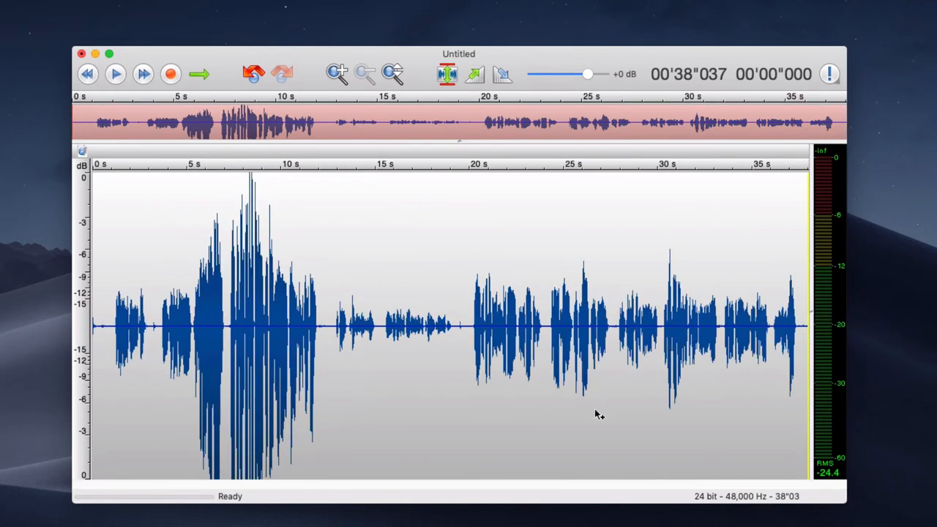
{"action": "mouse_move", "coordinate": [140, 330]}
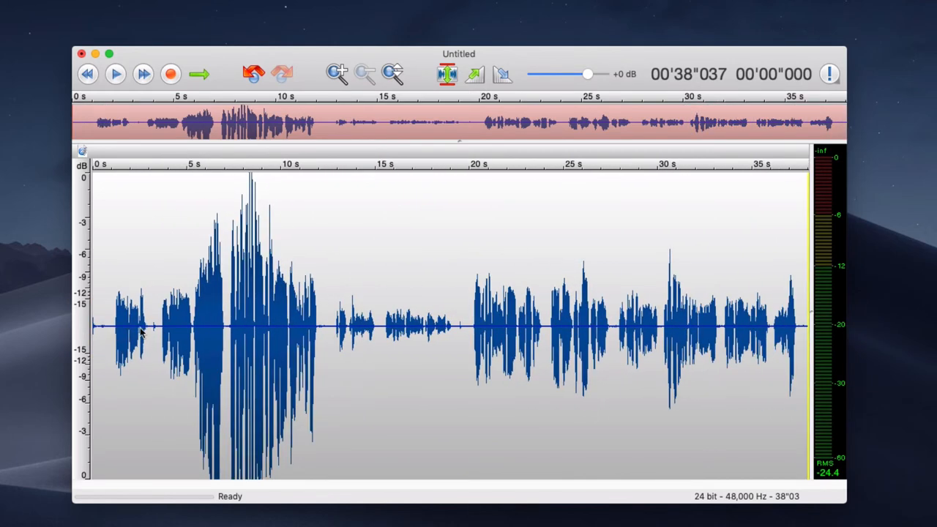
{"action": "left_click_drag", "start_coordinate": [143, 322], "coordinate": [325, 322]}
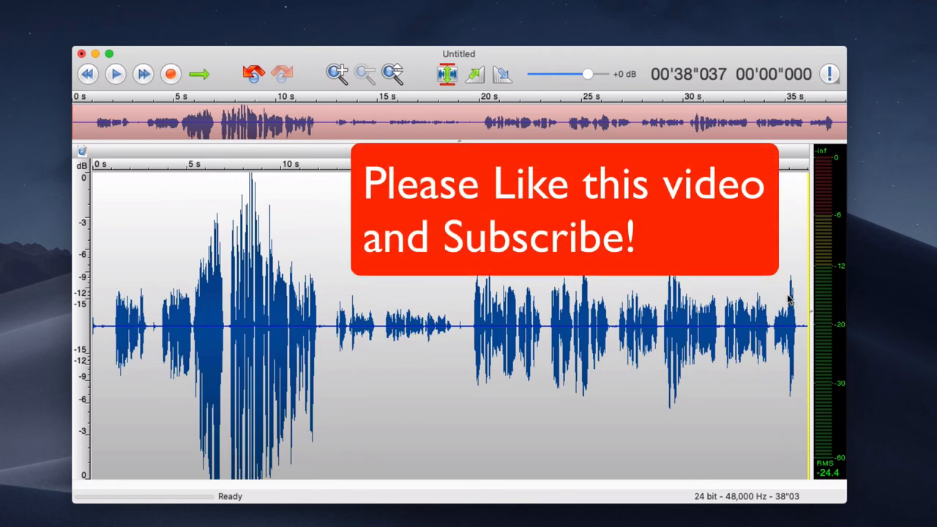
{"action": "mouse_move", "coordinate": [778, 258]}
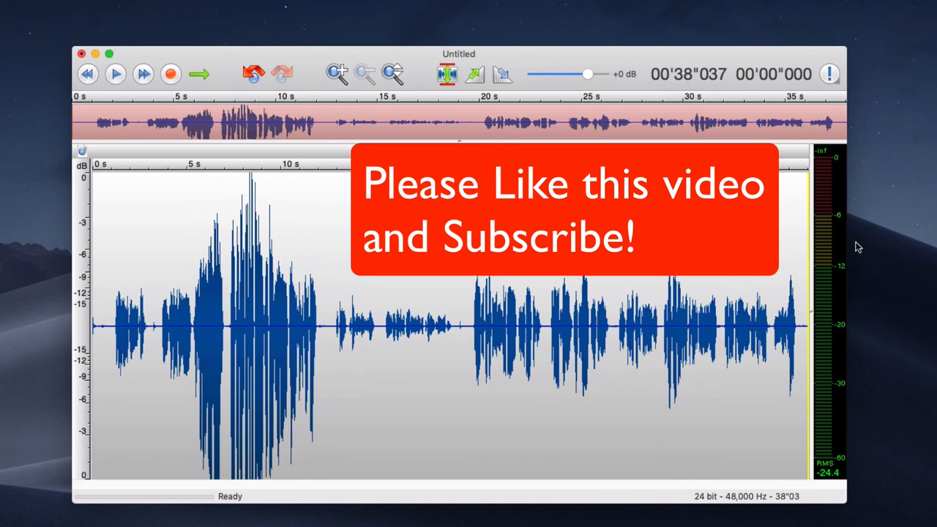
{"action": "mouse_move", "coordinate": [899, 254]}
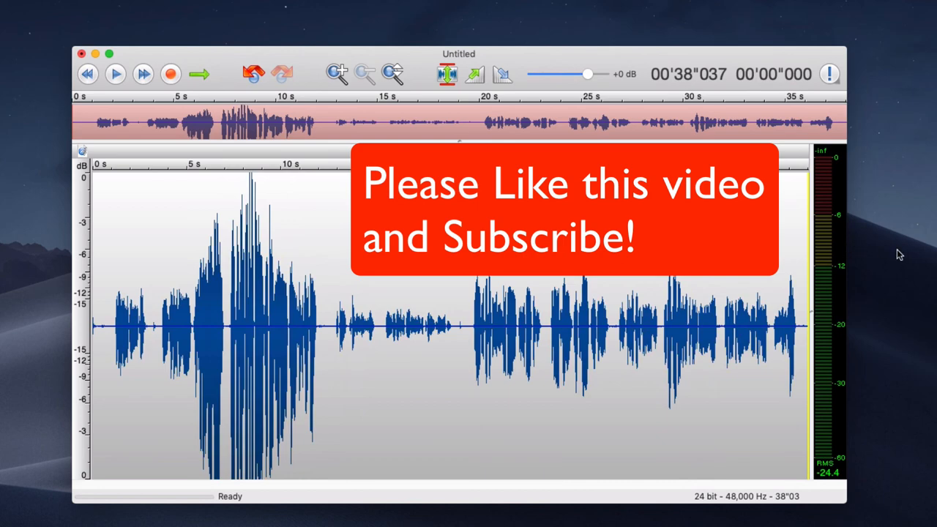